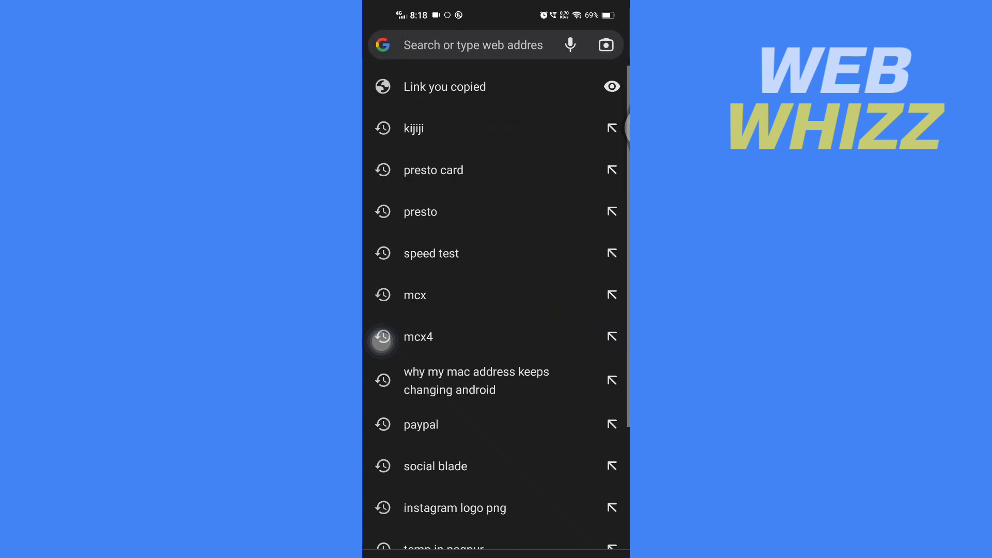
Search 'kijiji' from Chrome history and open the kijiji.ca result.
click(416, 128)
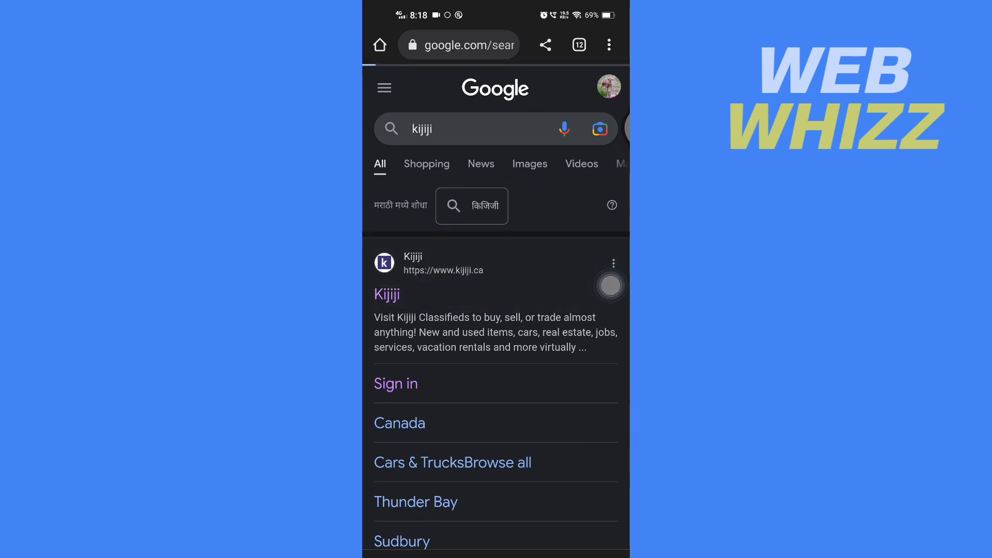
click(386, 294)
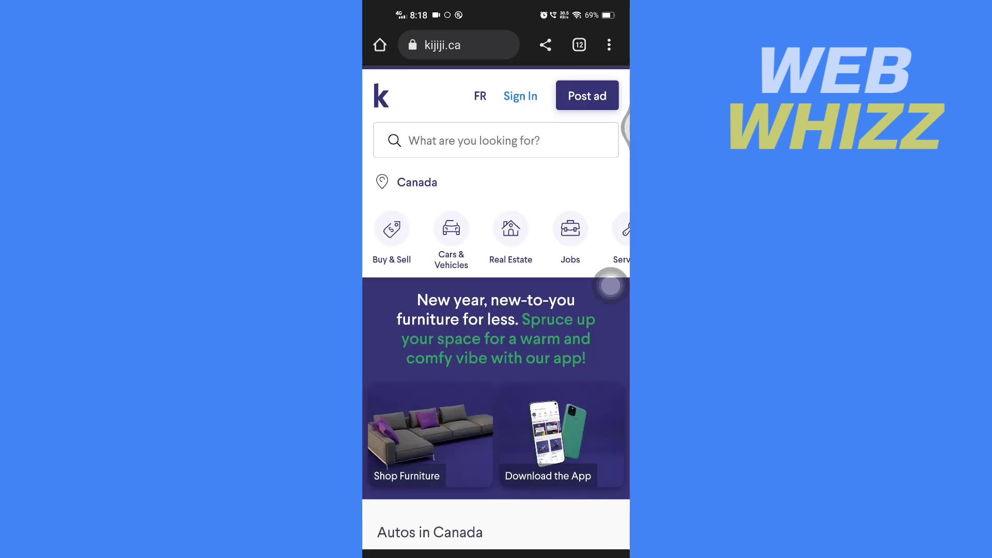
Use Post ad to reach the kijiji.ca sign-in page and scroll to 'Create one now!'.
scroll(down, 3)
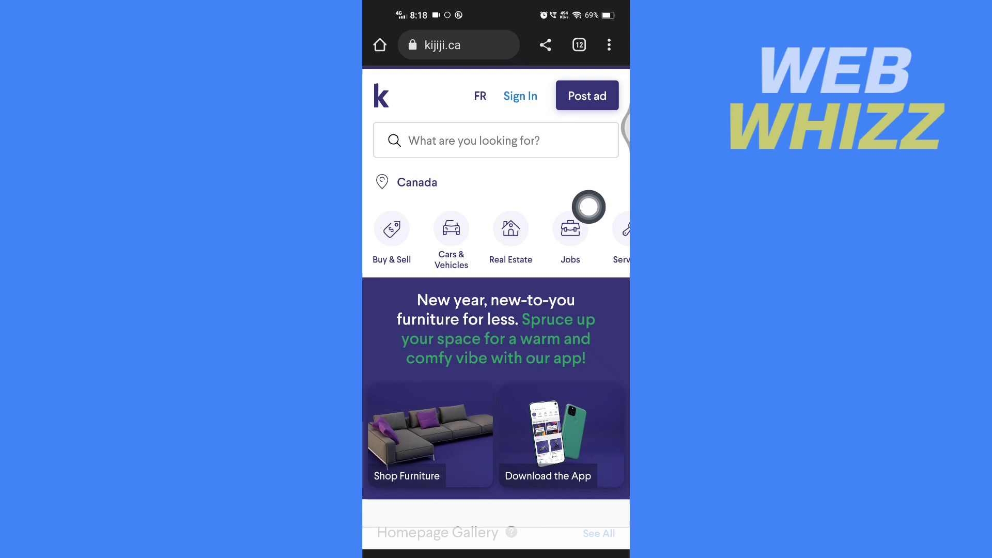
click(586, 95)
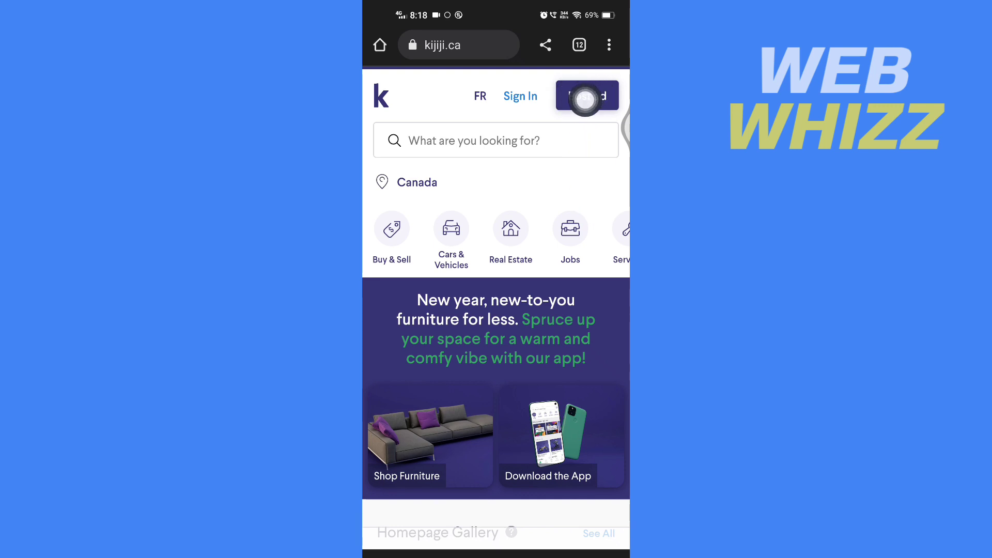
click(586, 96)
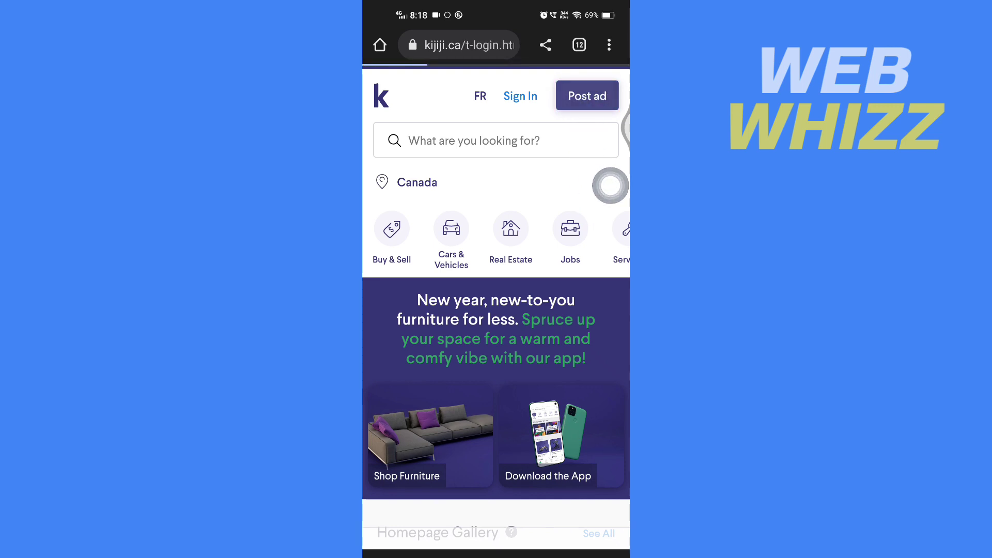
click(519, 95)
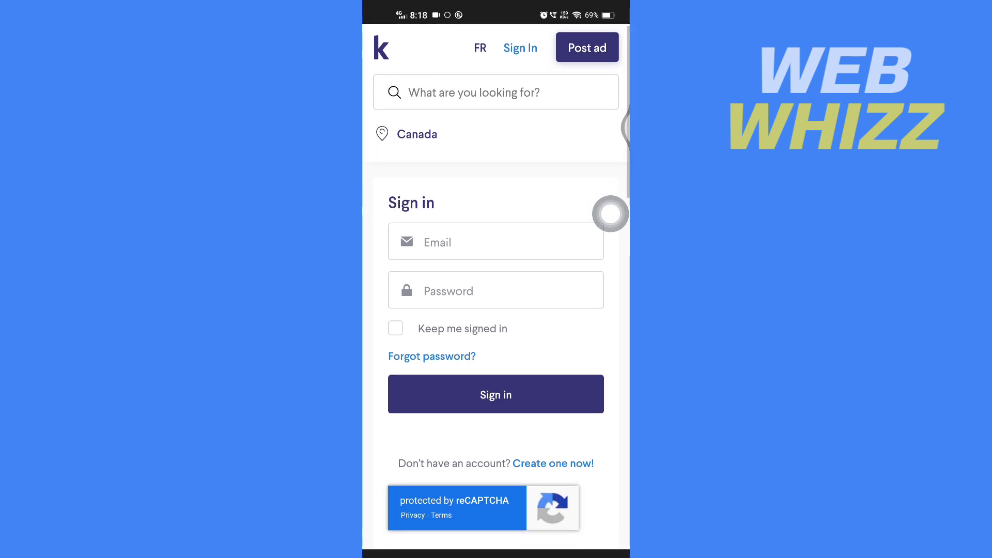
scroll(down, 3)
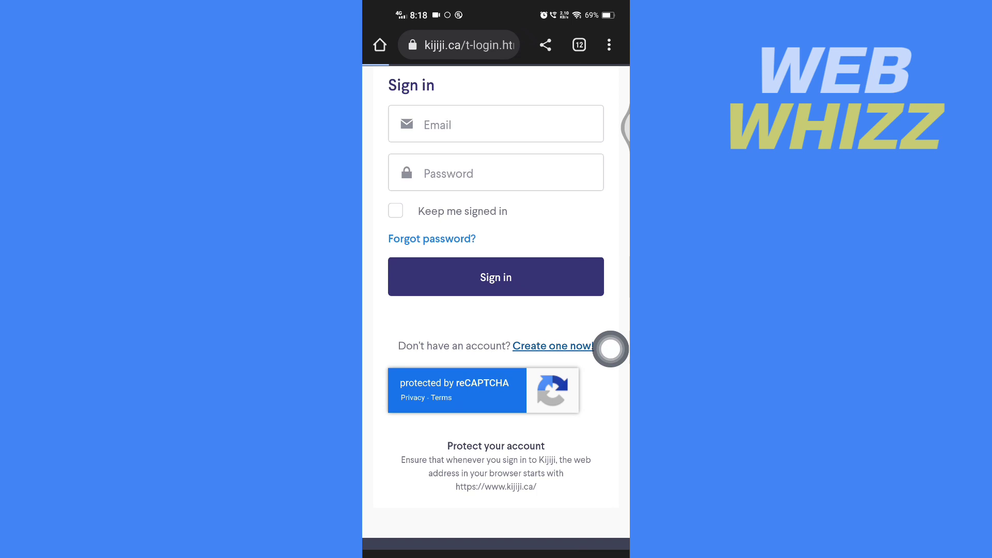
Fill in name, email and matching passwords on 'Create one now!', then submit Create account.
click(553, 345)
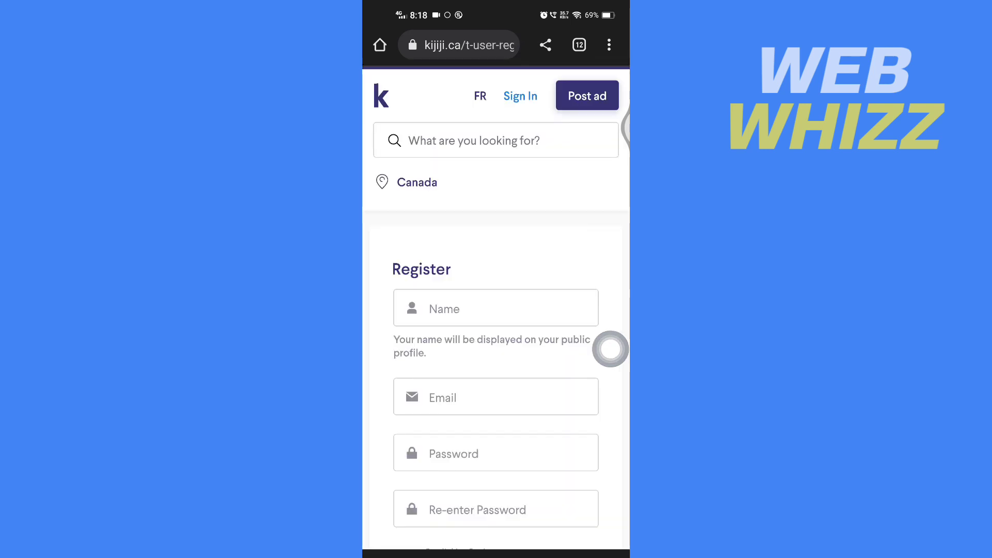
scroll(down, 3)
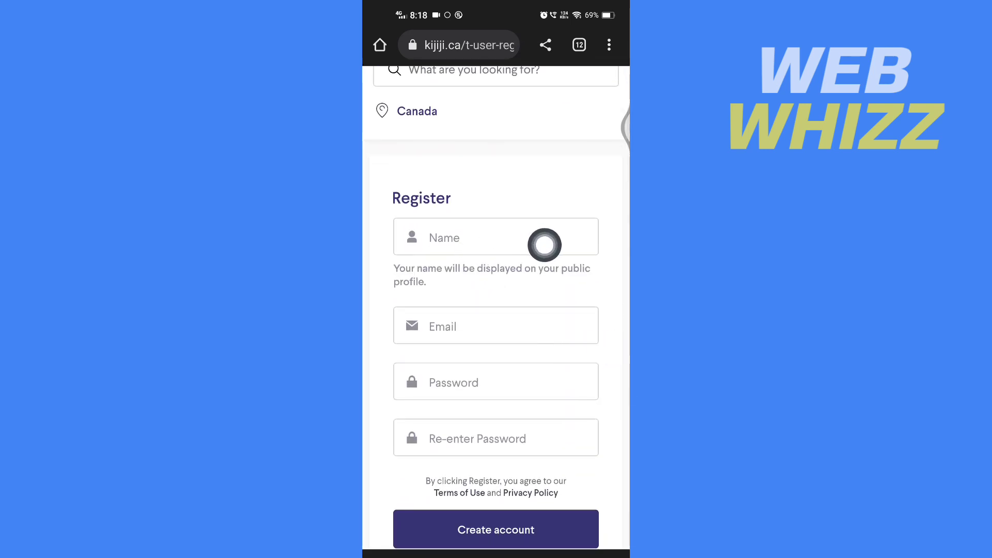
mouse_move(573, 405)
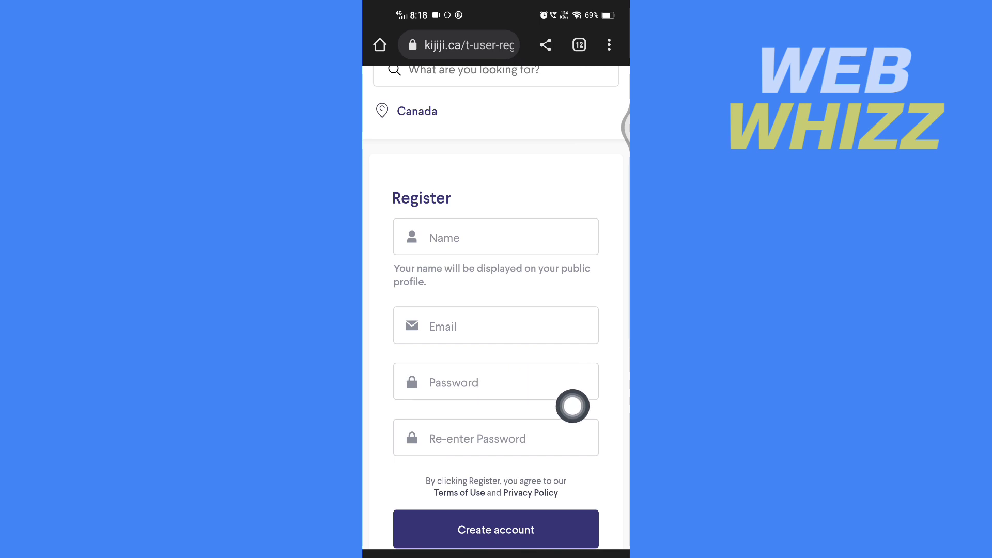
scroll(down, 3)
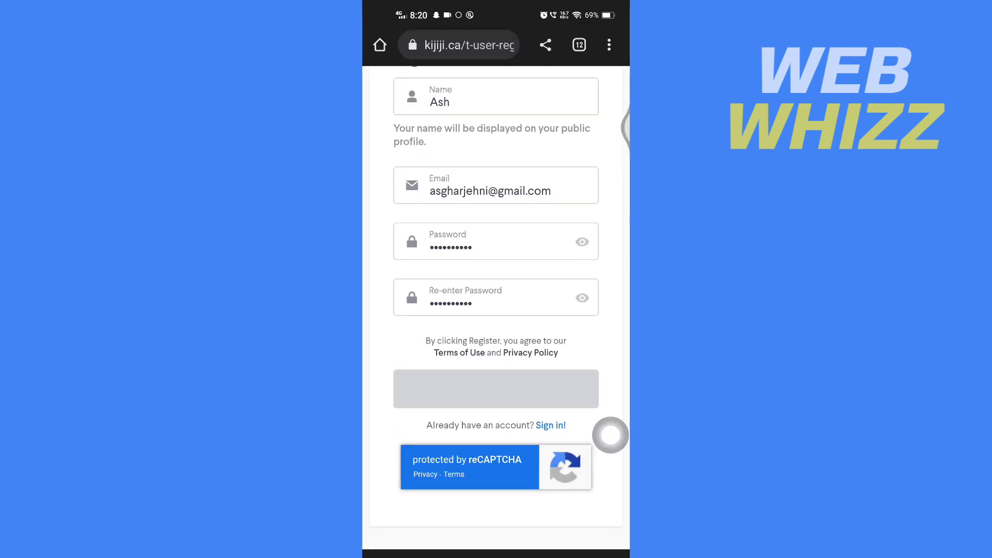
click(495, 389)
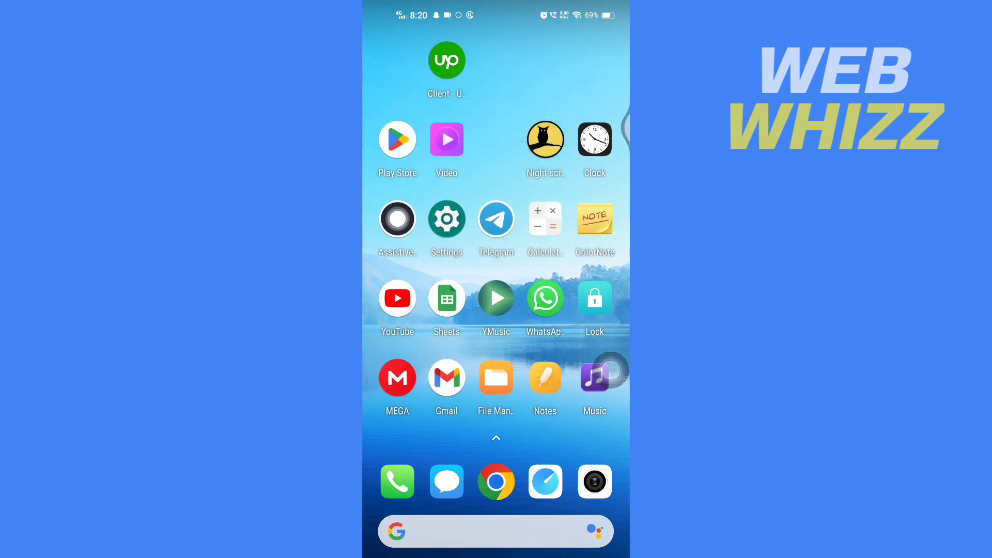
Follow the confirmation link in Gmail's 'Complete your Kijiji registration' email.
click(446, 377)
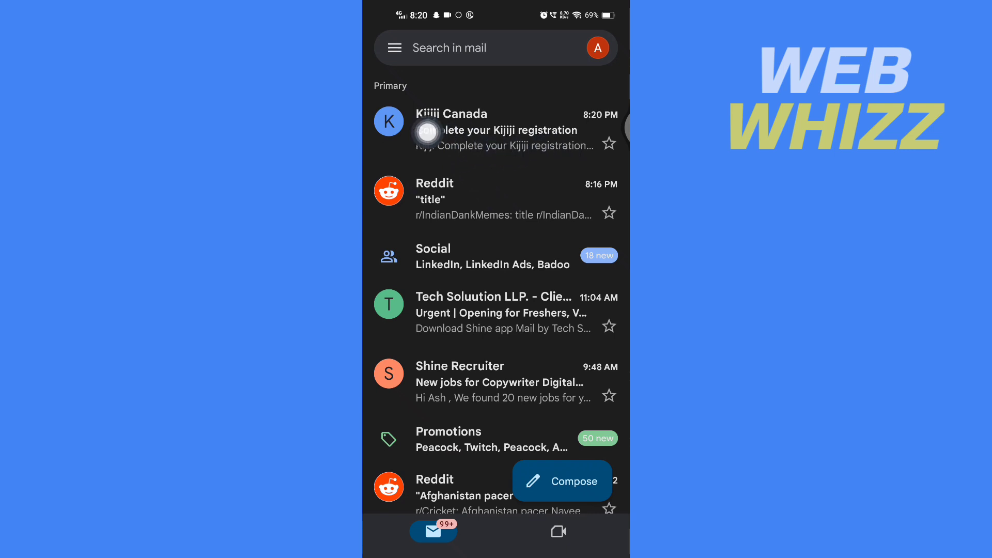
click(500, 130)
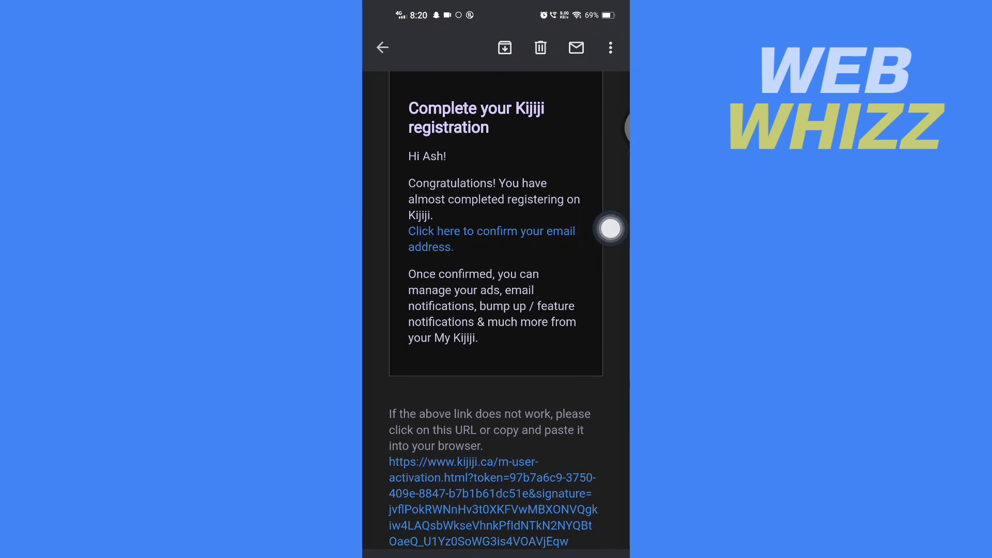
click(490, 239)
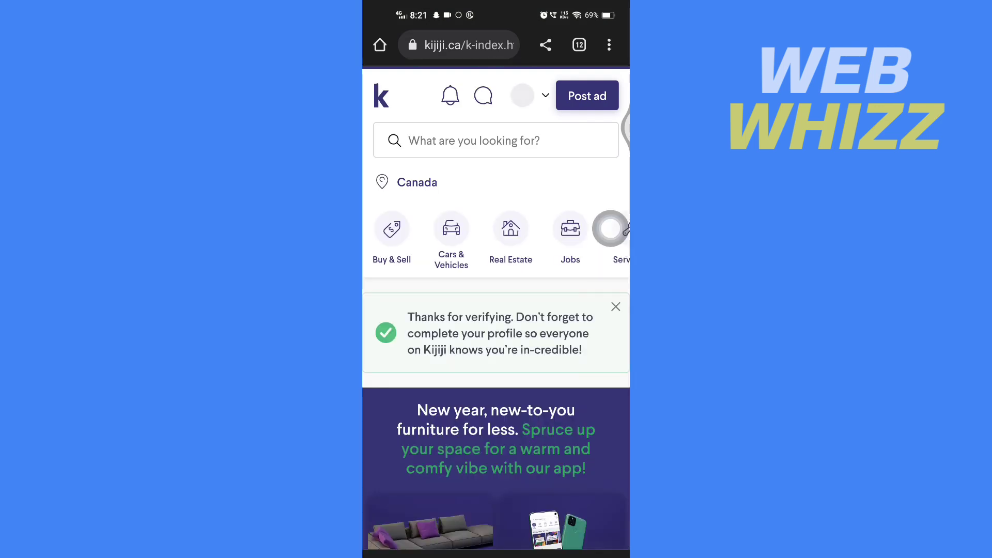
scroll(down, 3)
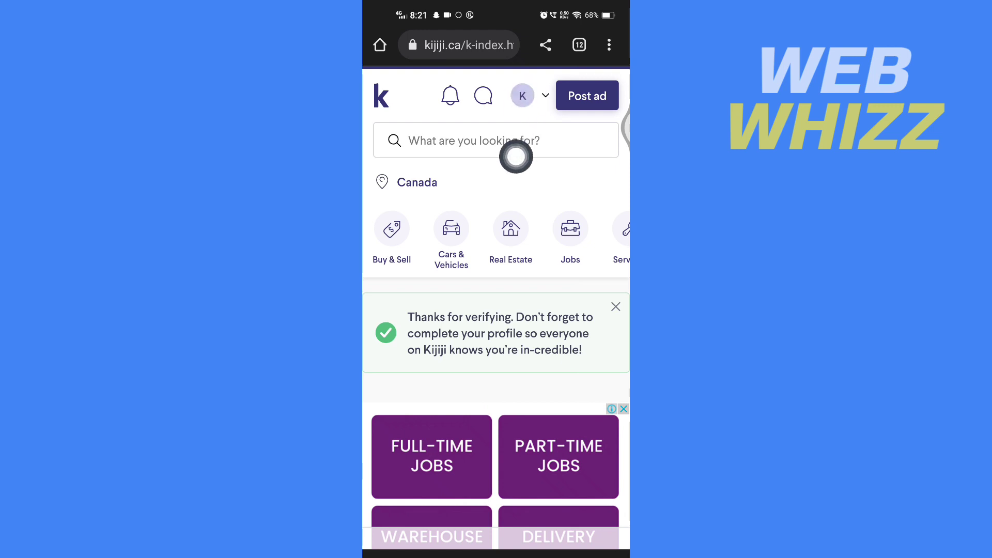
click(544, 96)
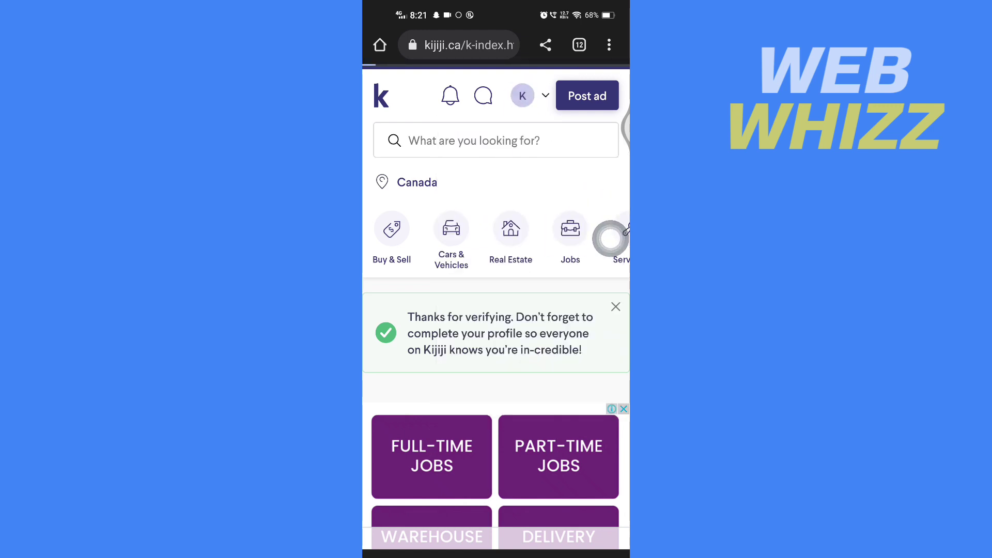
click(521, 95)
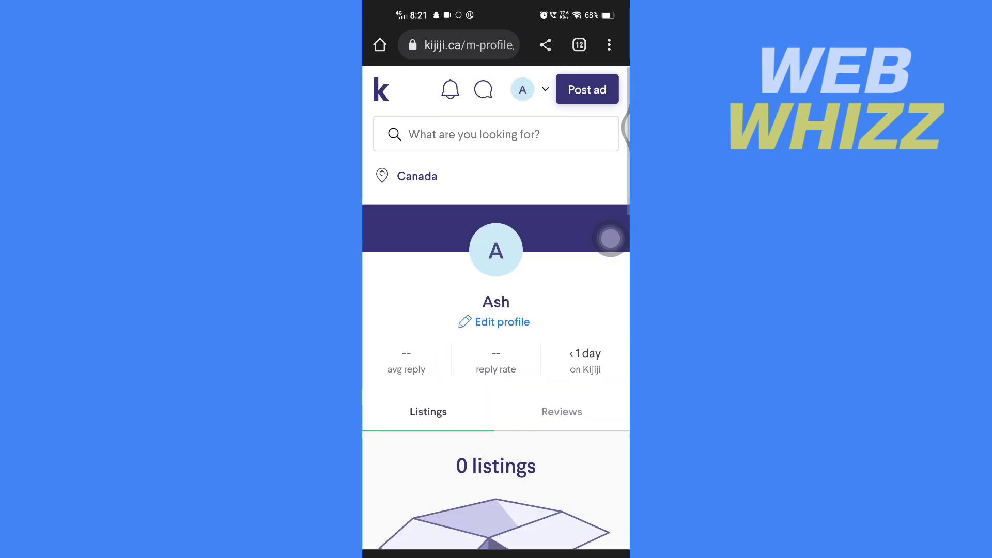
scroll(down, 3)
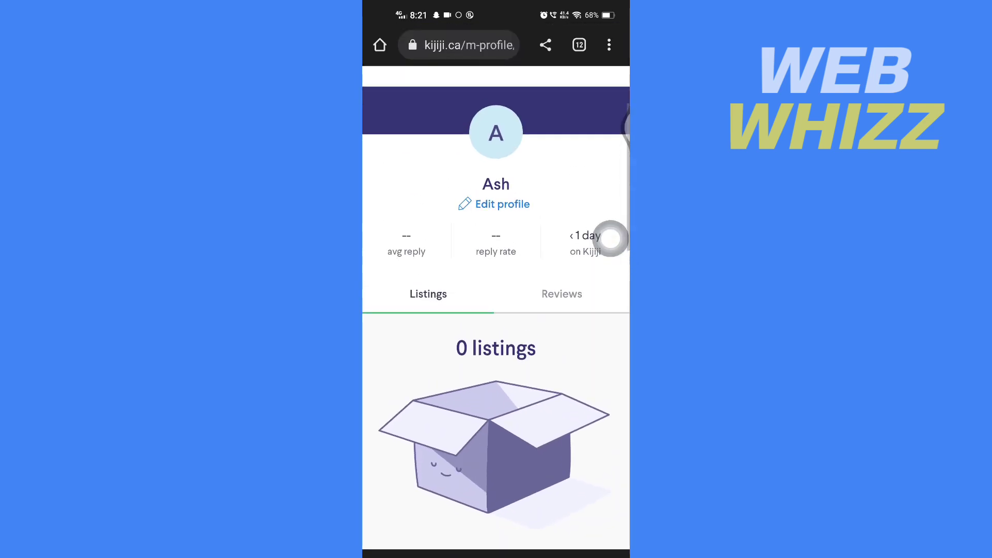